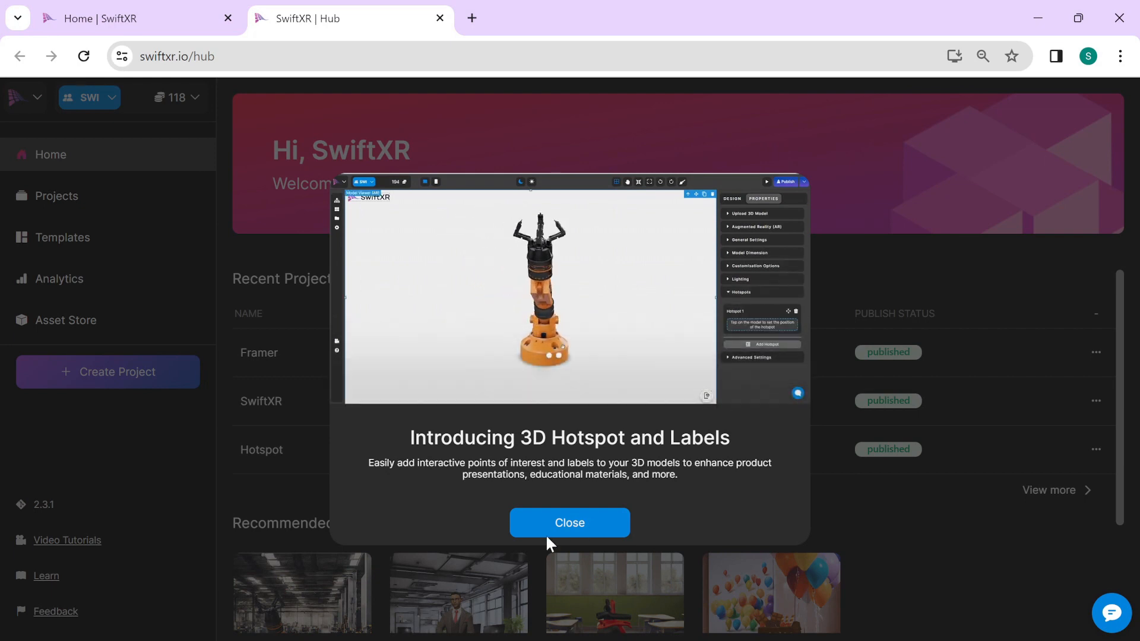
# Dismiss the announcement and create a new project named 'SwiftXR'.
pyautogui.click(569, 522)
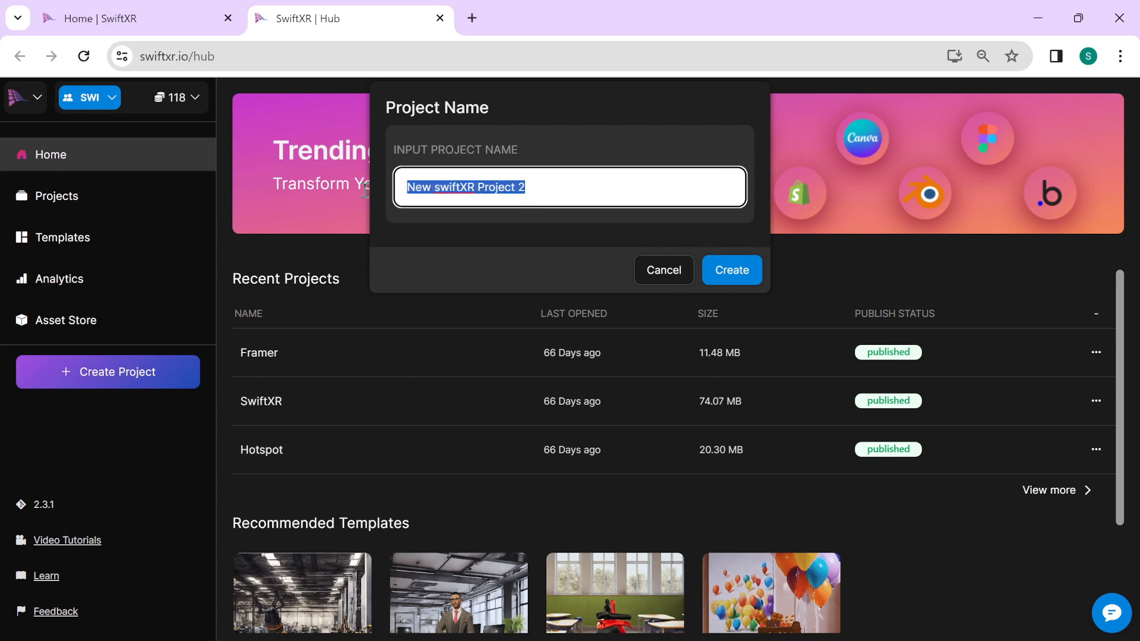
pyautogui.write('SwiftXR')
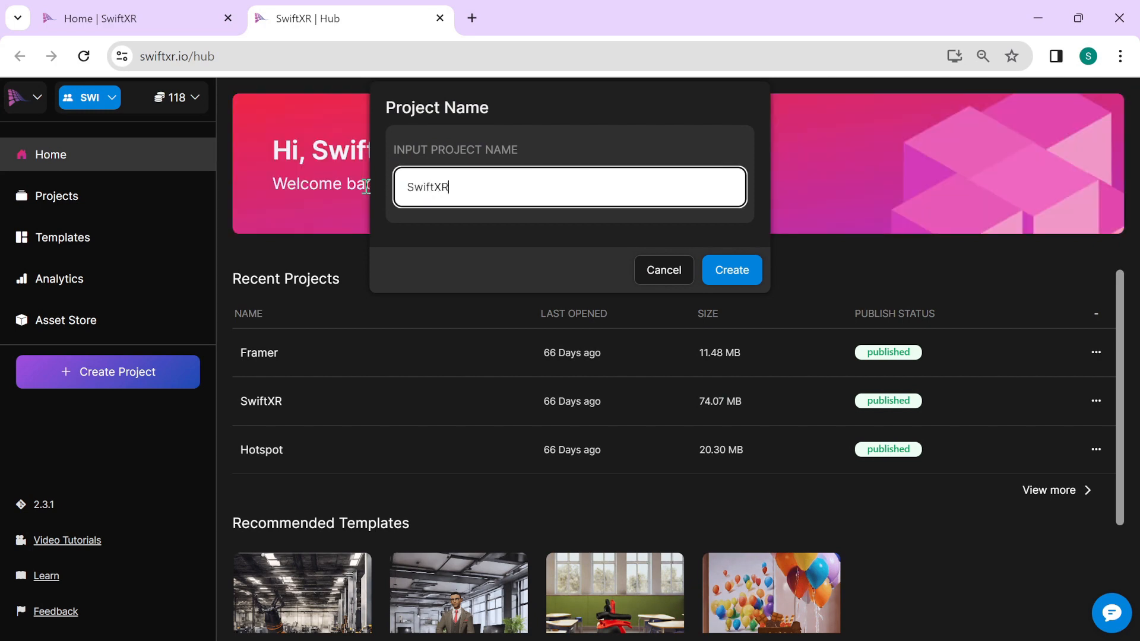
pyautogui.click(730, 269)
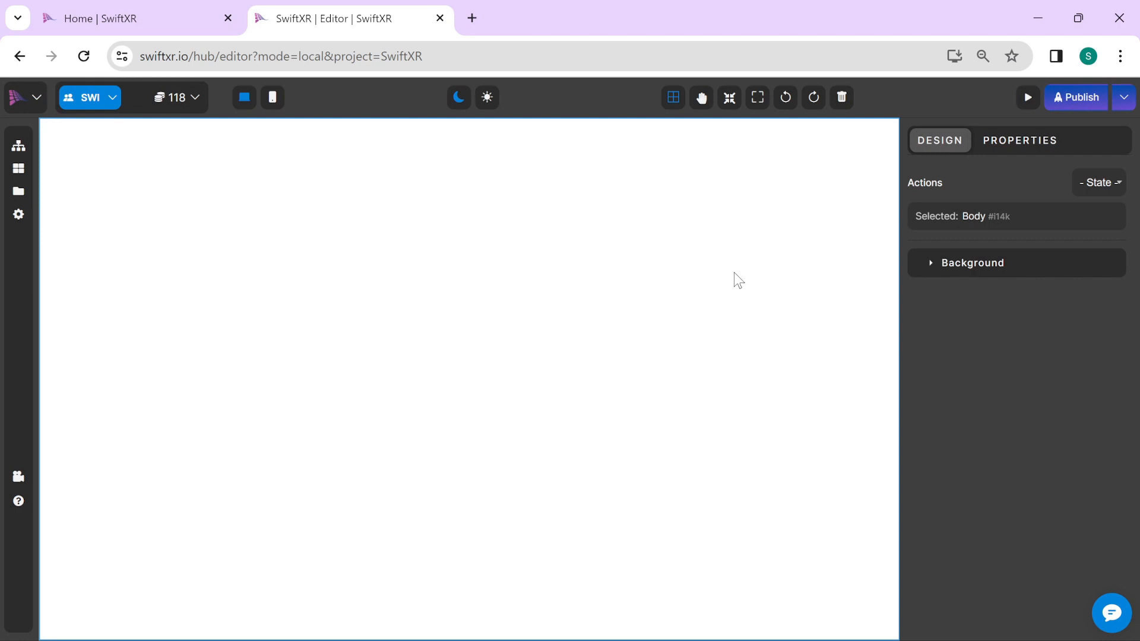
# Add a 3D Model Viewer component and bring up the Sketchfab 3D Store catalogue.
pyautogui.click(18, 191)
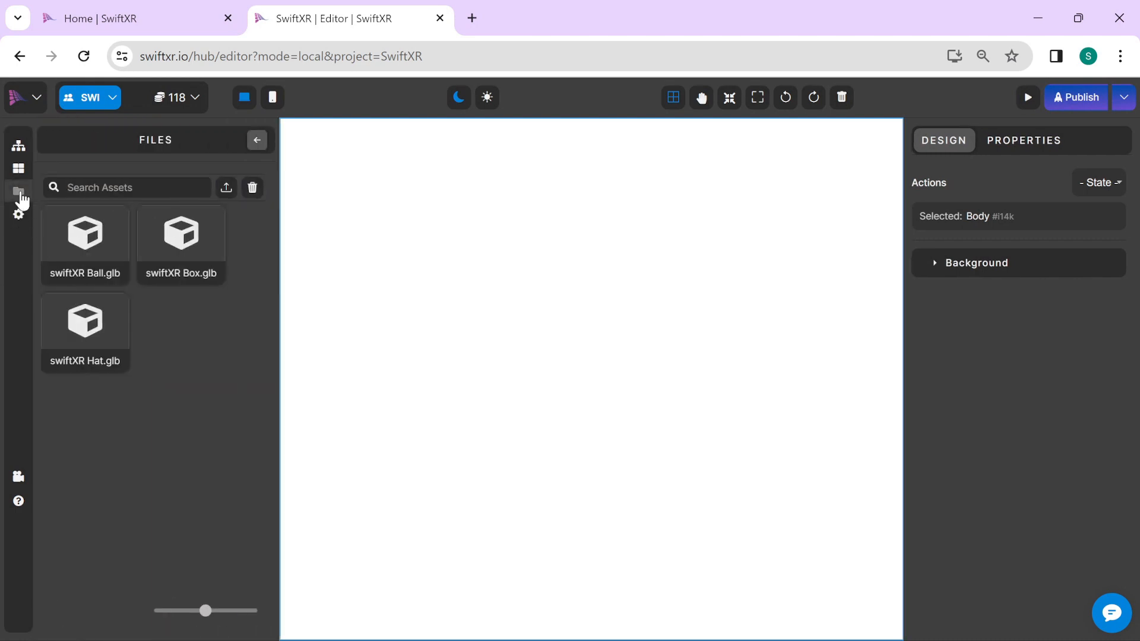
pyautogui.click(18, 168)
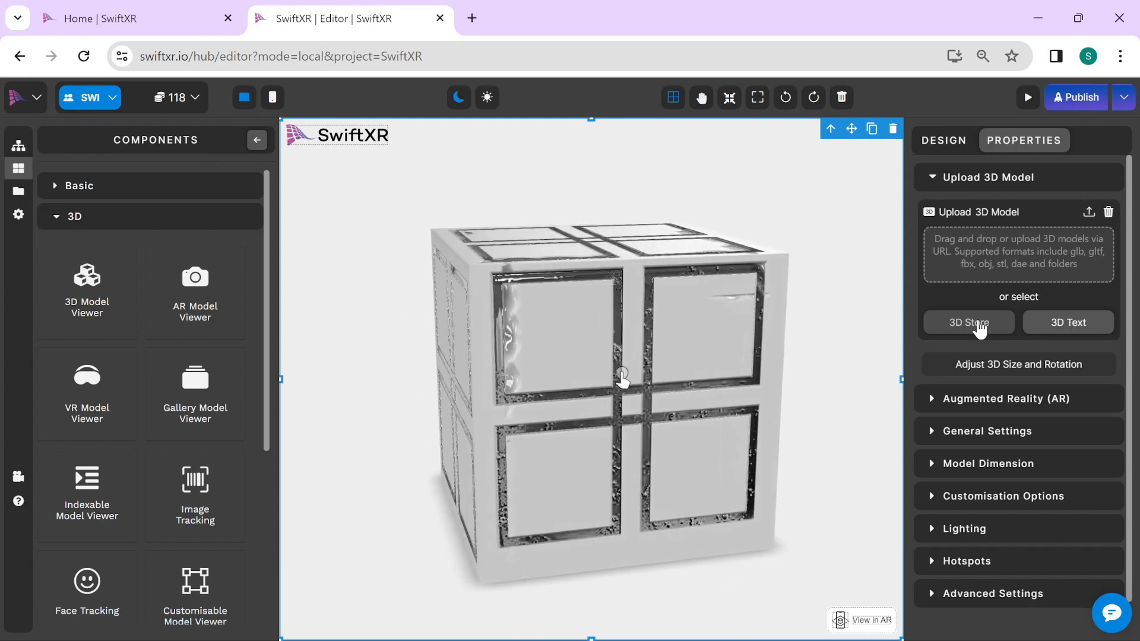
pyautogui.click(968, 322)
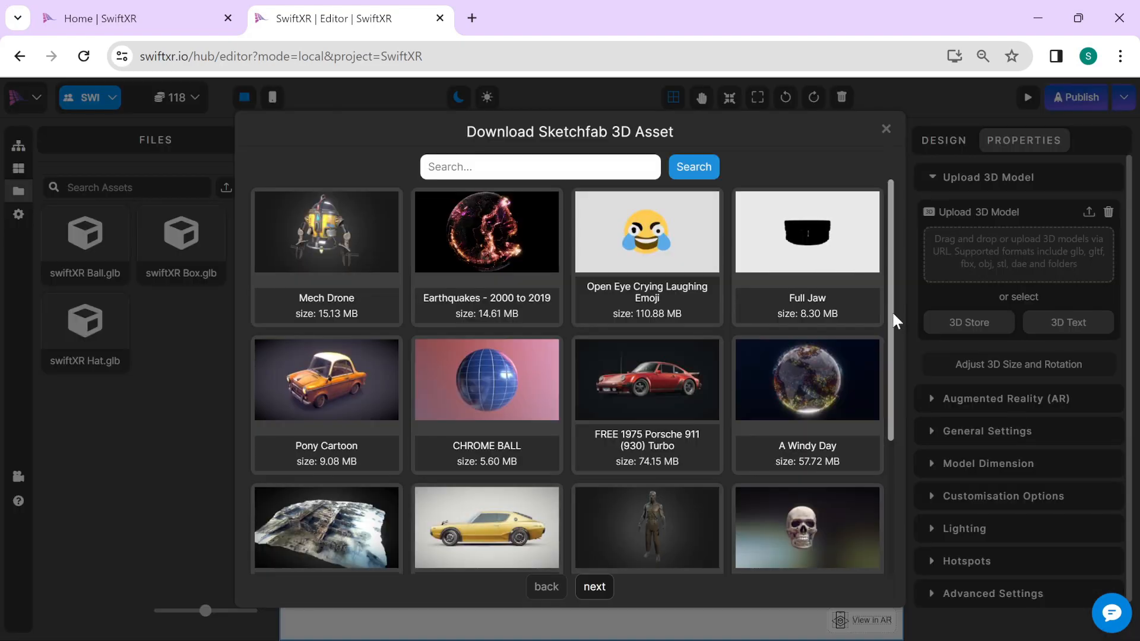
pyautogui.moveTo(435, 366)
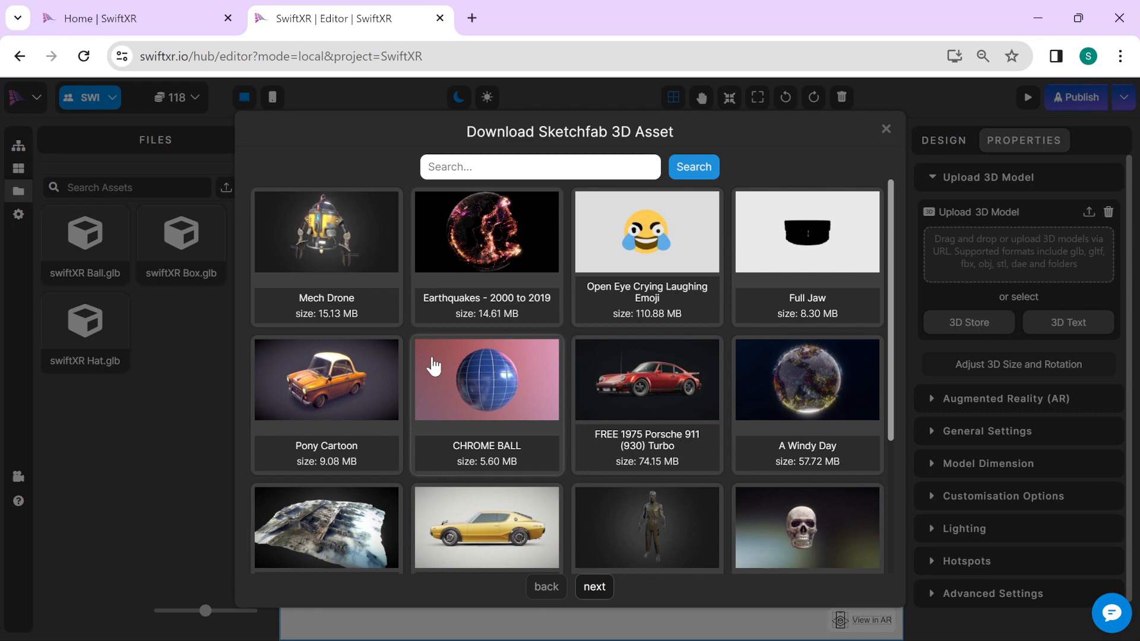
pyautogui.moveTo(306, 379)
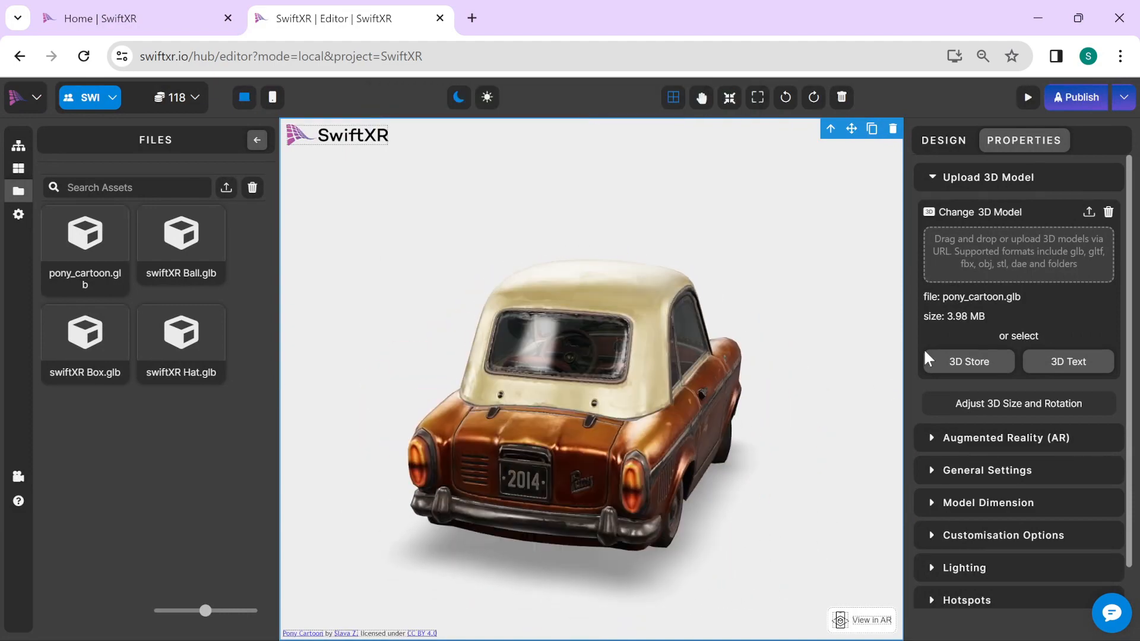
# Load the Pony Cartoon model into the viewer and start publishing the project.
pyautogui.click(1076, 96)
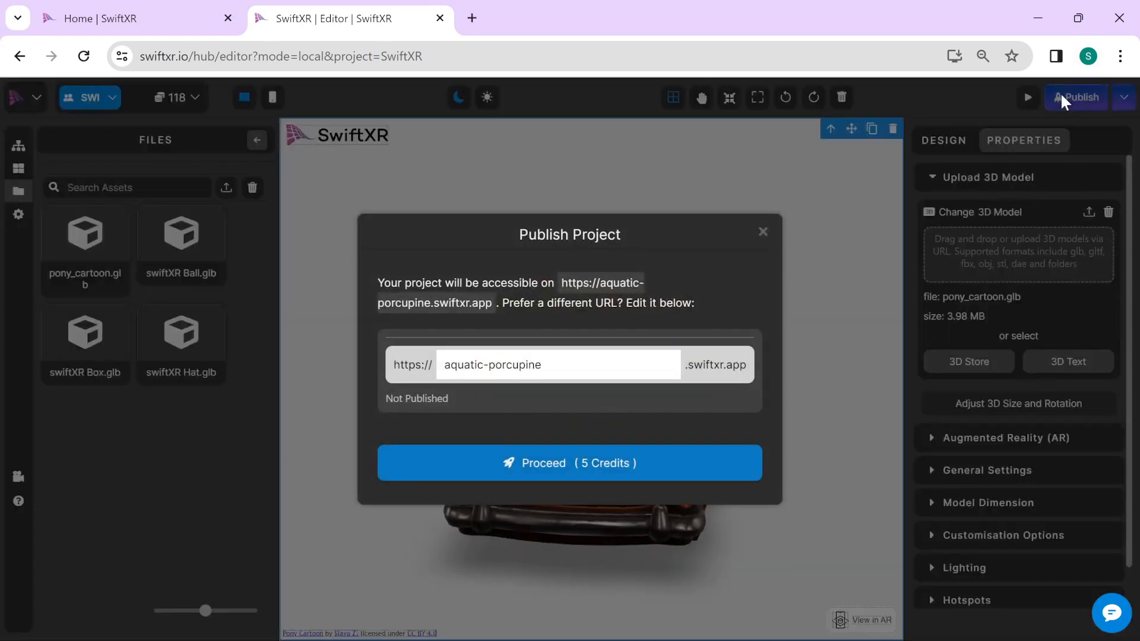
# Confirm publishing at the suggested aquatic-porcupine.swiftxr.app address for 5 credits.
pyautogui.click(569, 464)
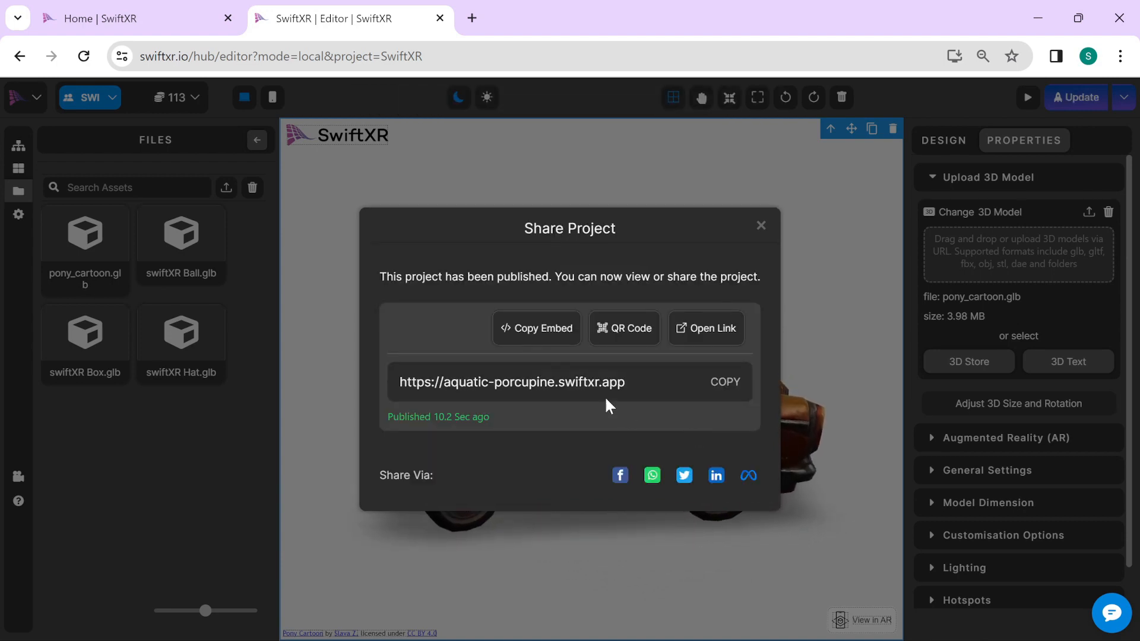
# Copy the project's React/JSX embed code and switch to the React Playground page.
pyautogui.click(537, 328)
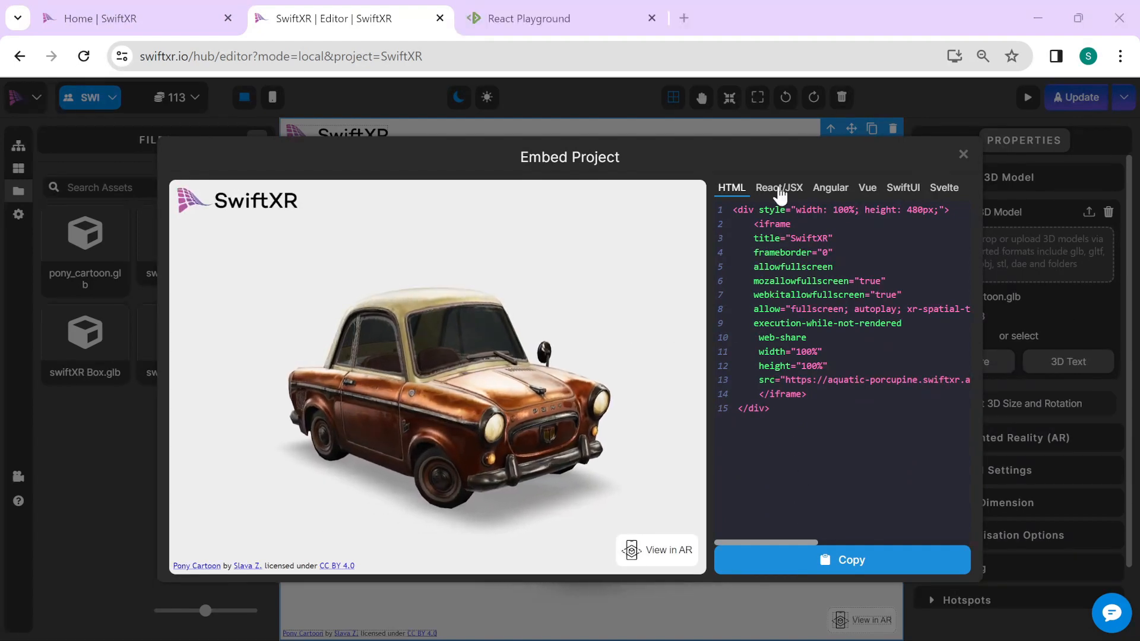
pyautogui.click(778, 188)
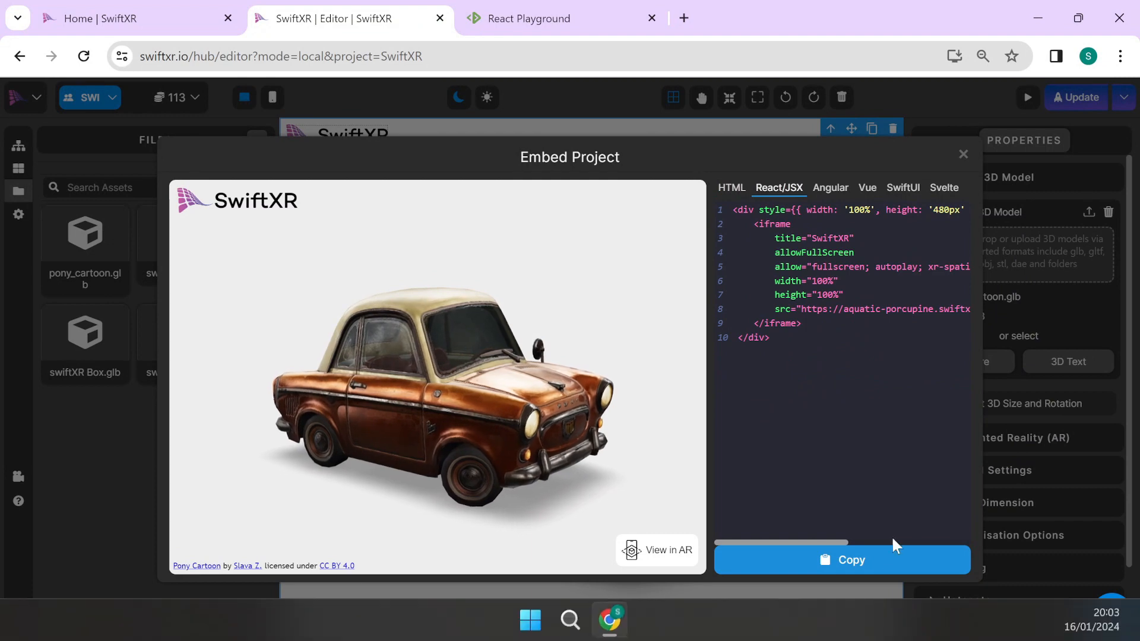
pyautogui.click(841, 560)
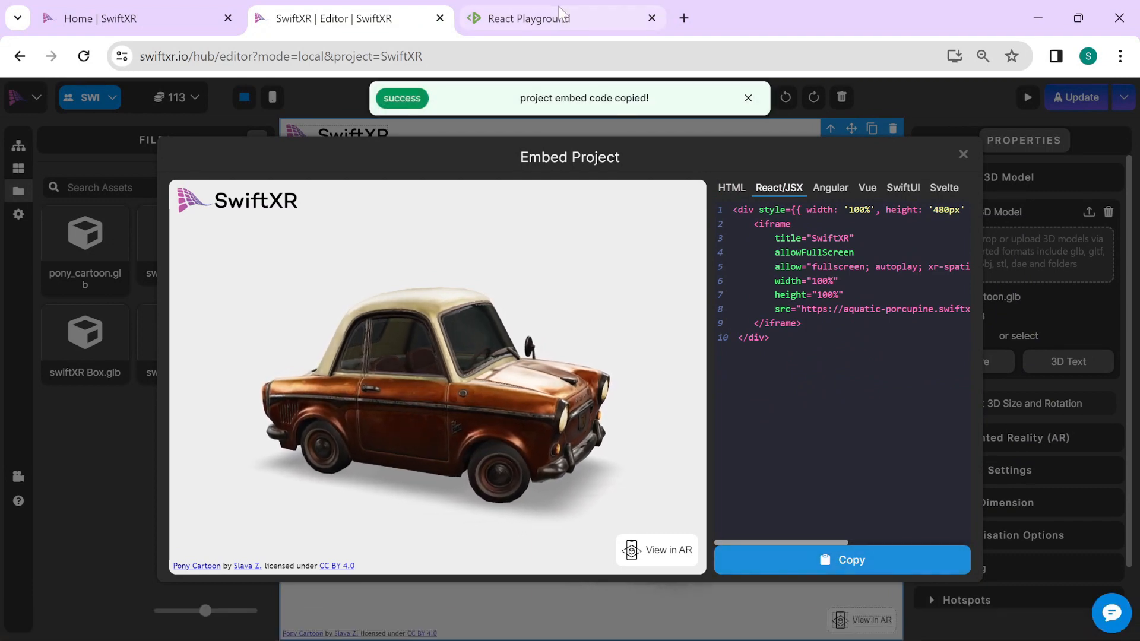
pyautogui.click(541, 17)
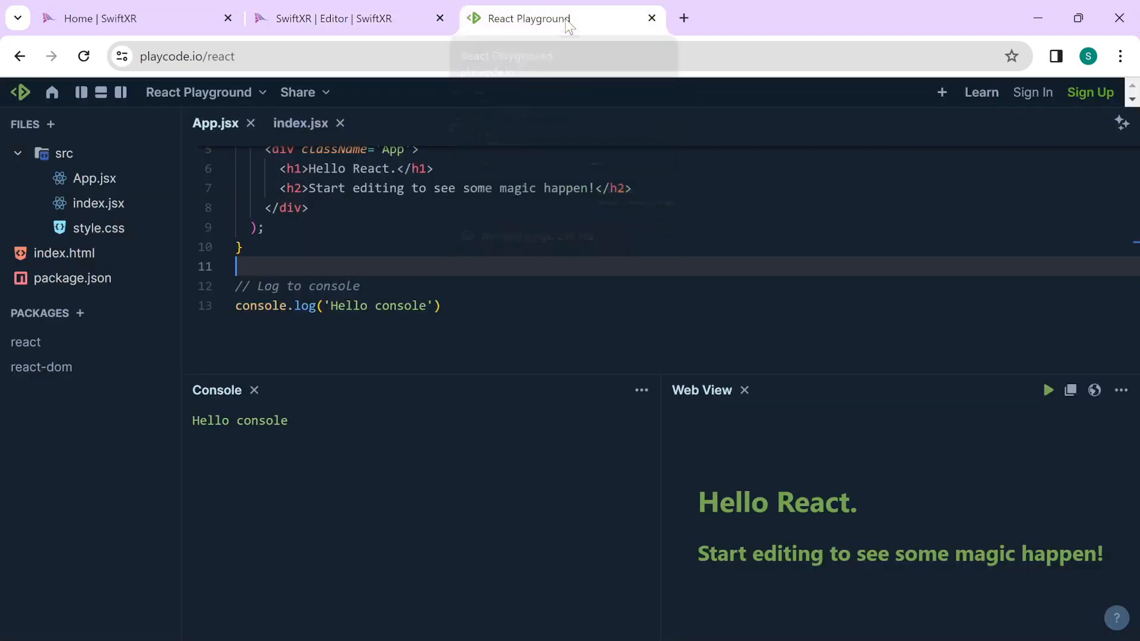
pyautogui.moveTo(649, 187)
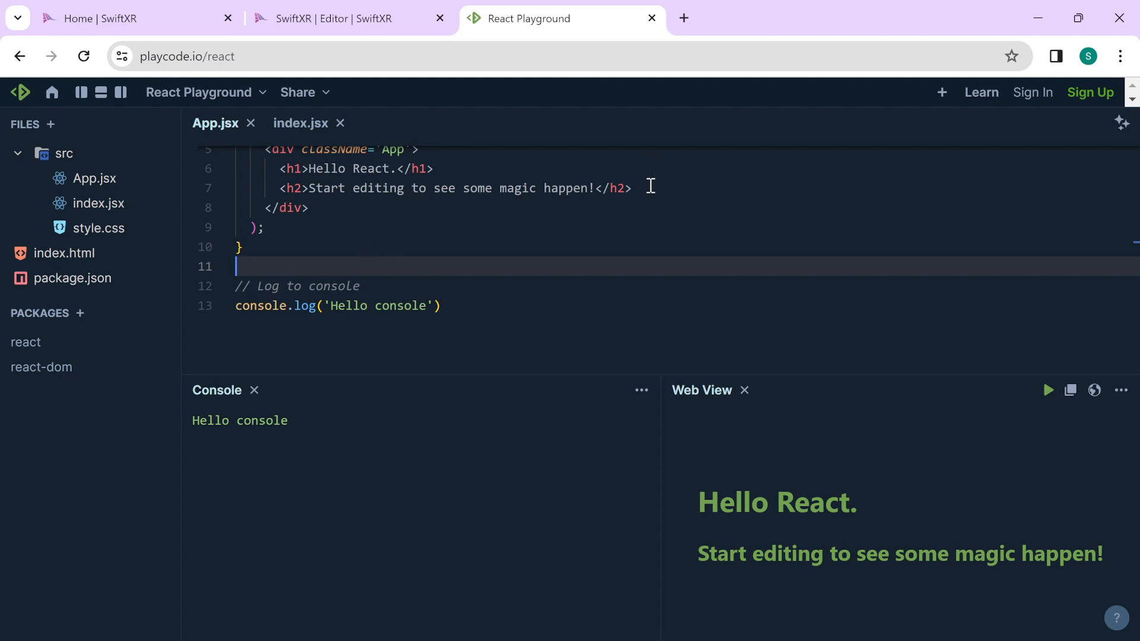